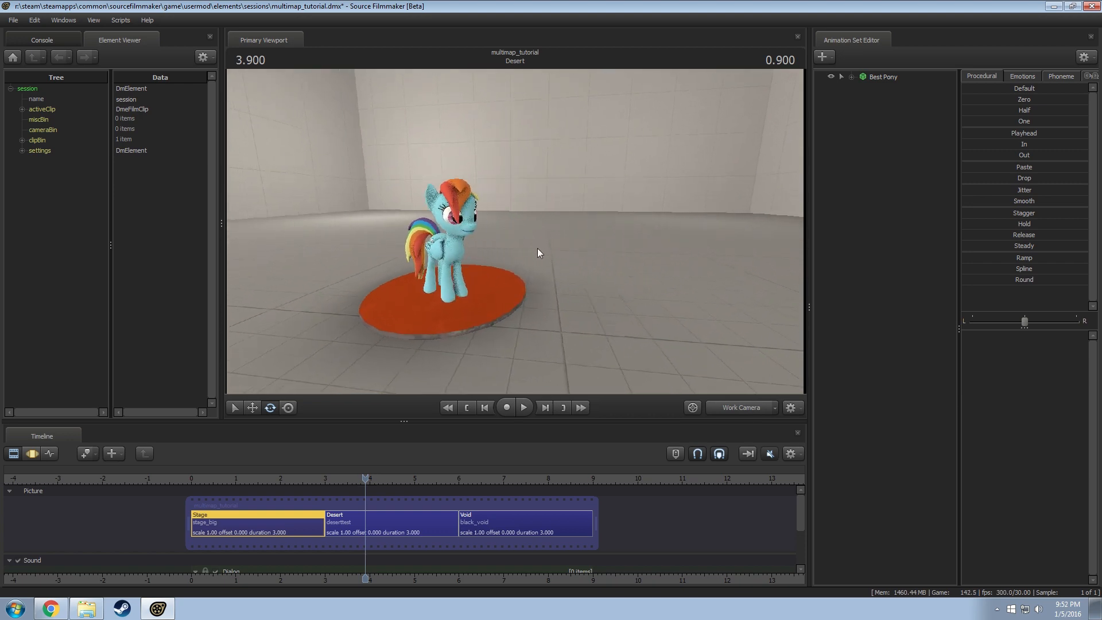
mouse_move(550, 269)
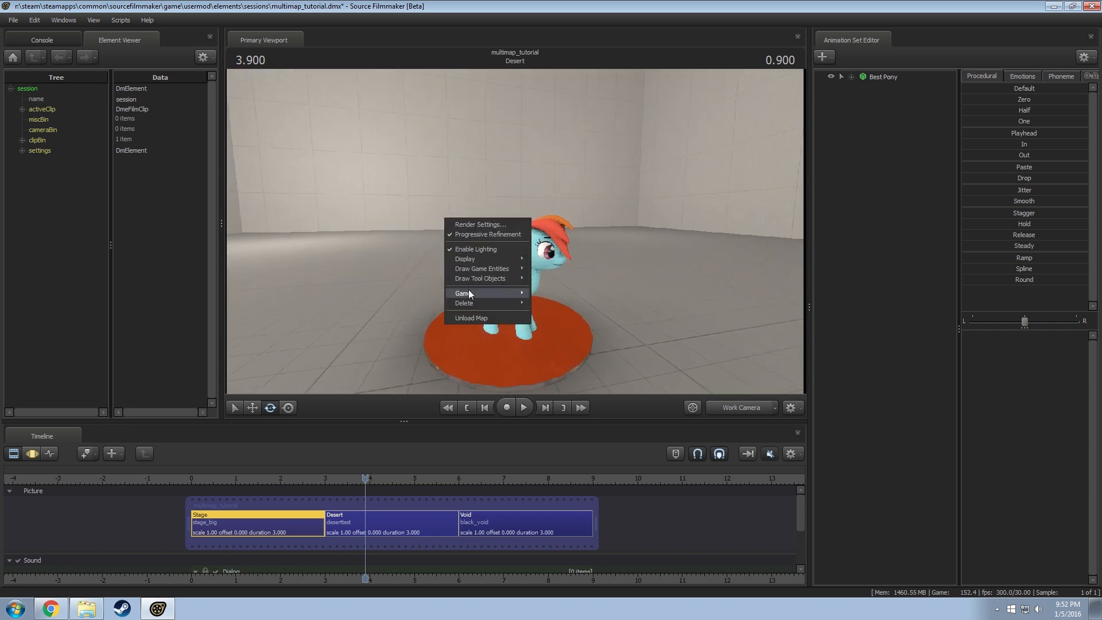
Load the stage_big.bsp map via Game > Load Map.
left_click(470, 318)
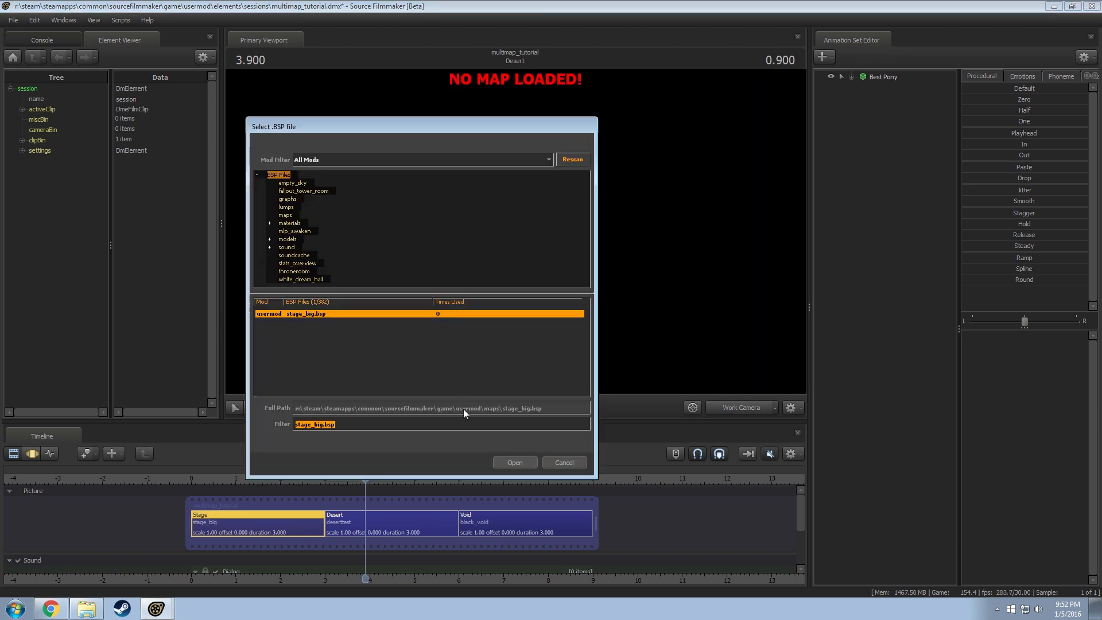
left_click(514, 463)
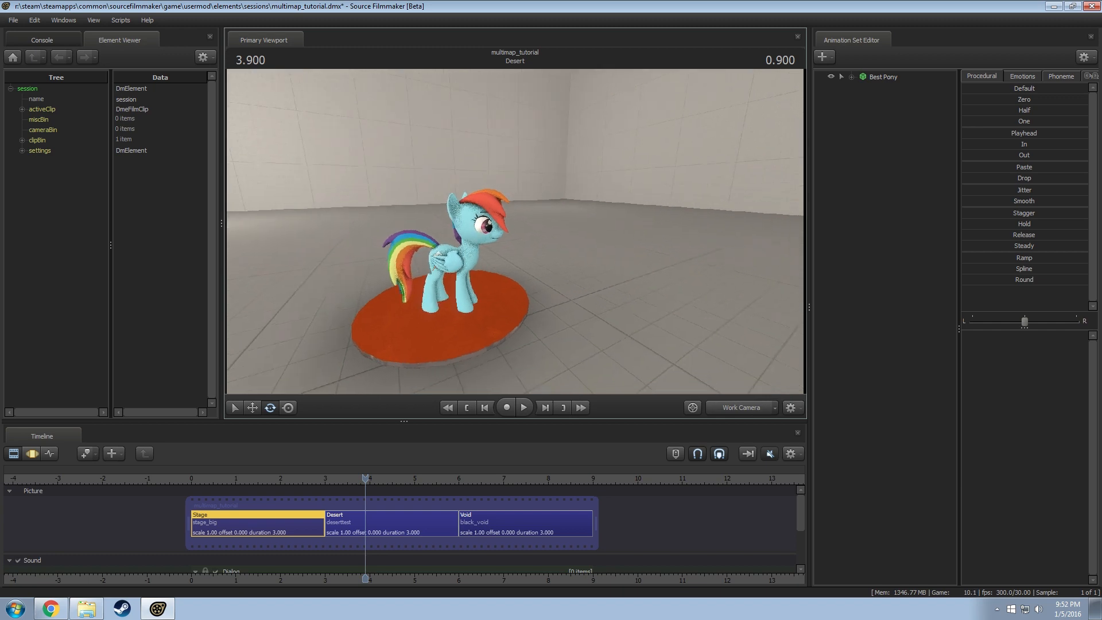
mouse_move(125, 40)
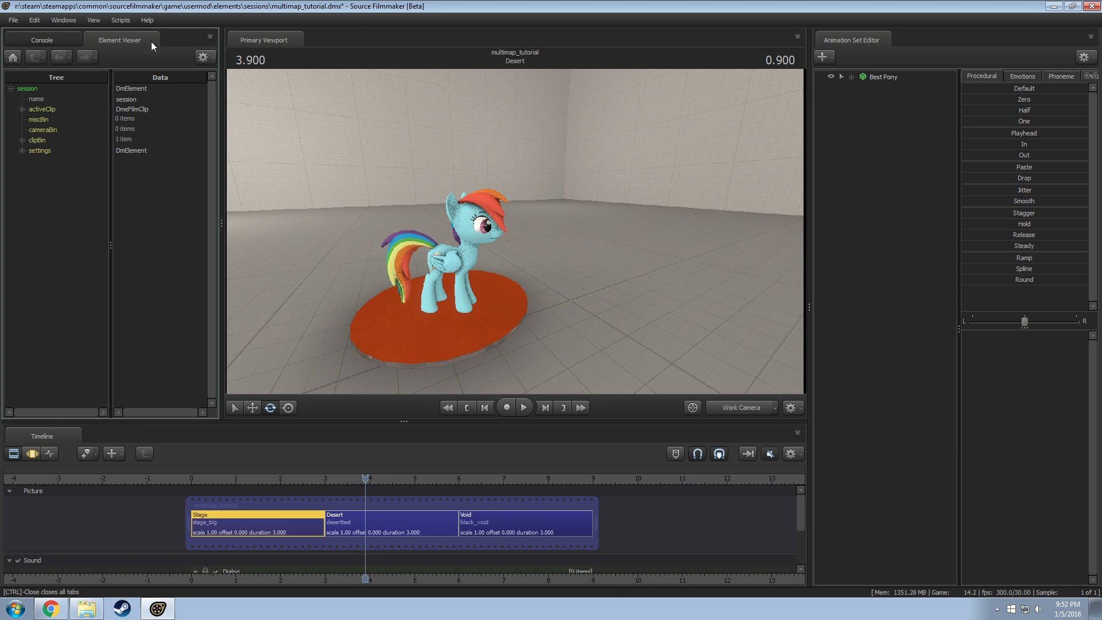
mouse_move(102, 43)
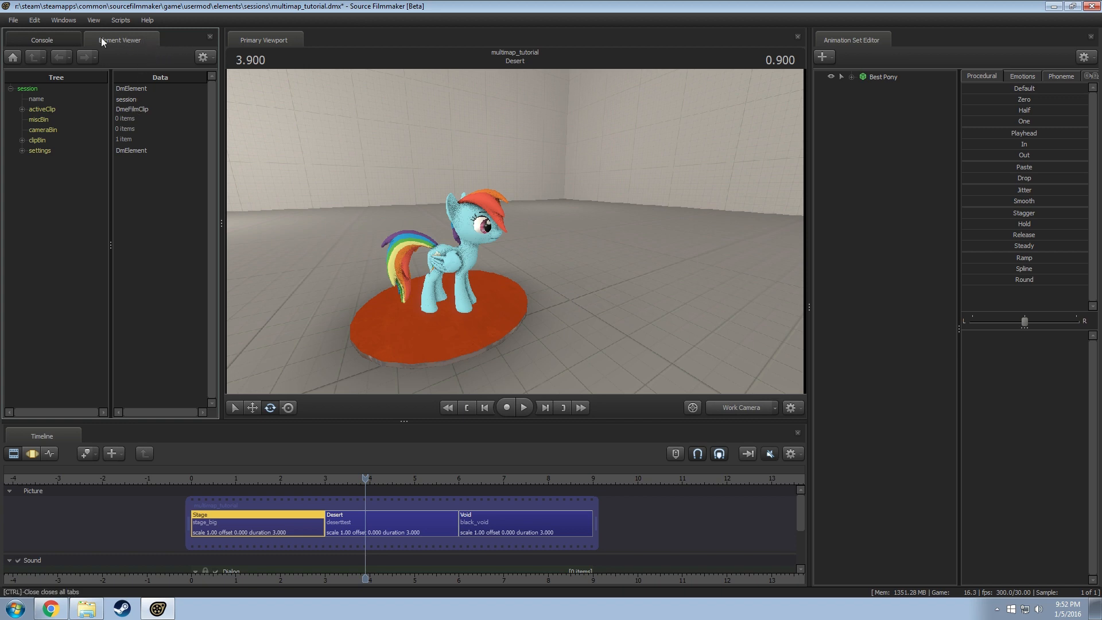
left_click(63, 19)
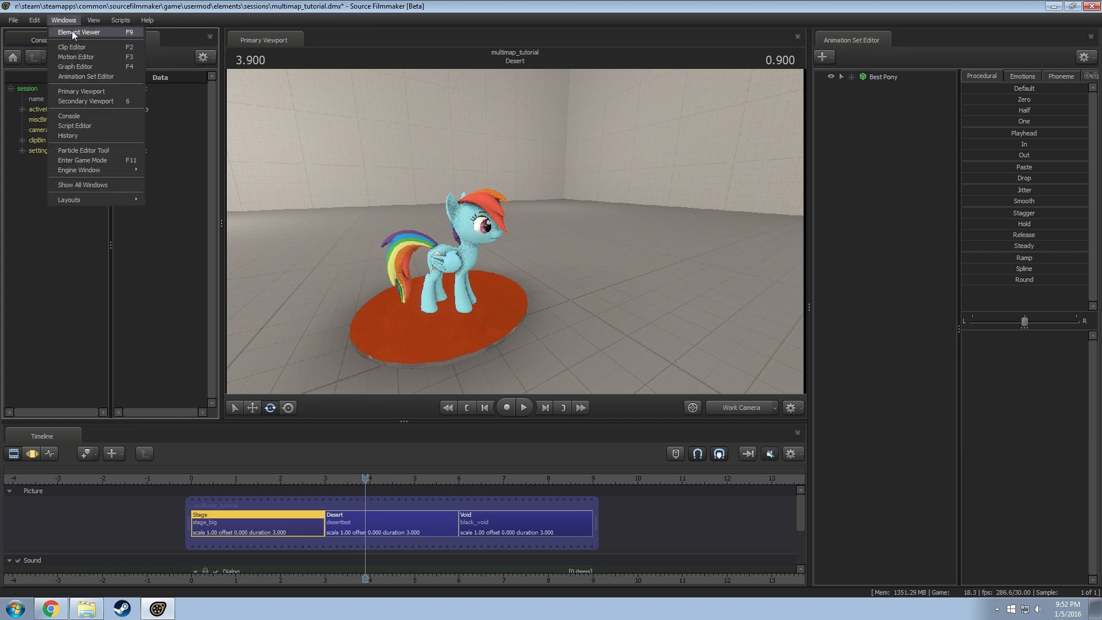
left_click(93, 20)
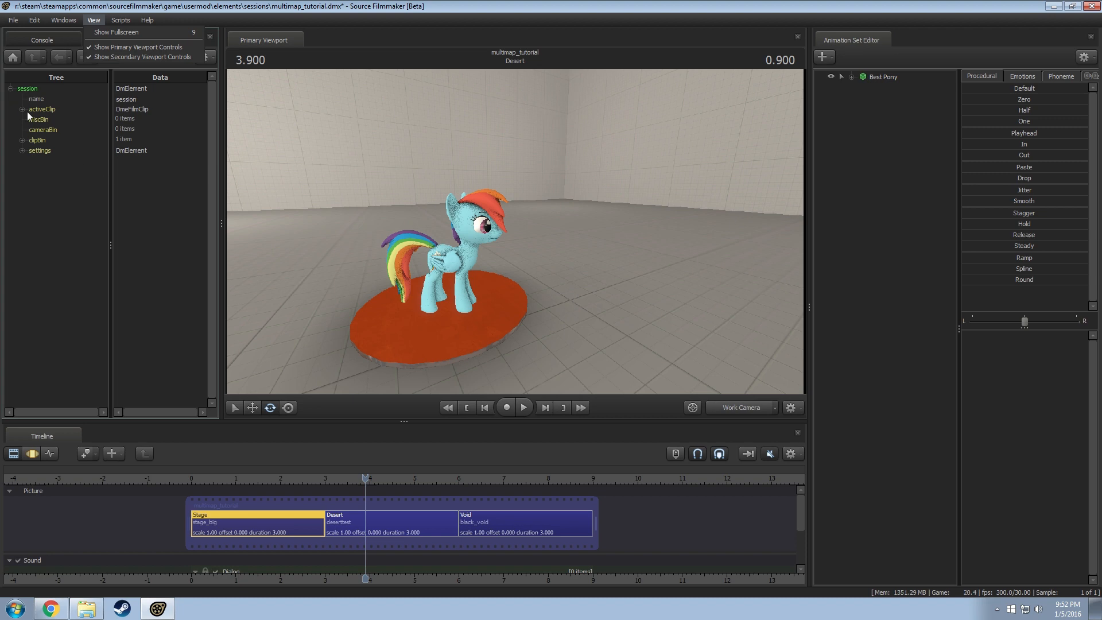
left_click(119, 40)
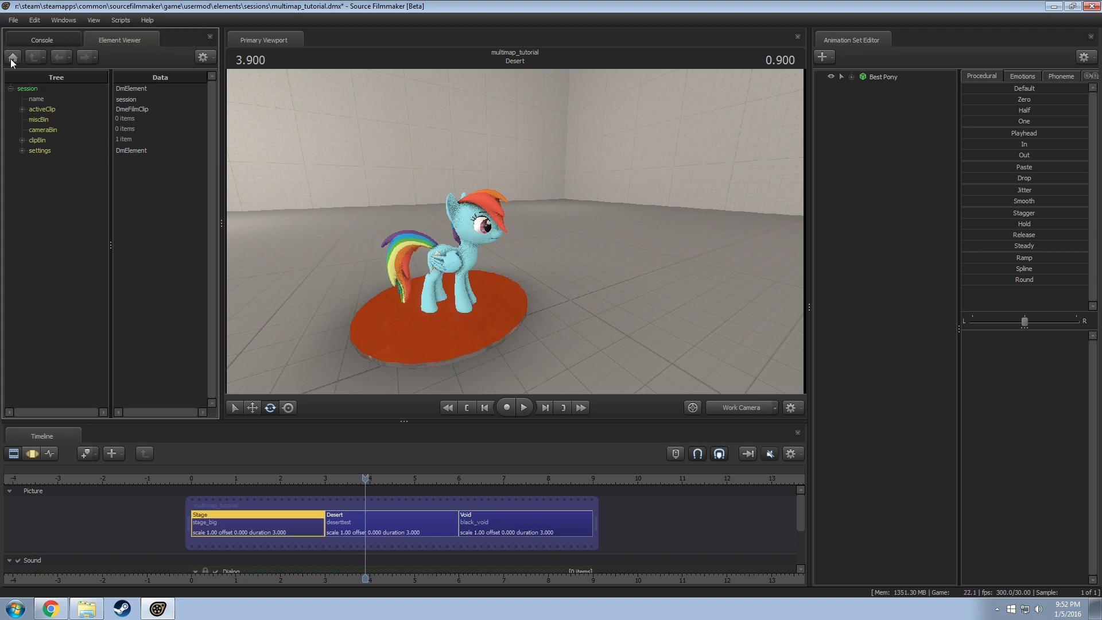
left_click(42, 109)
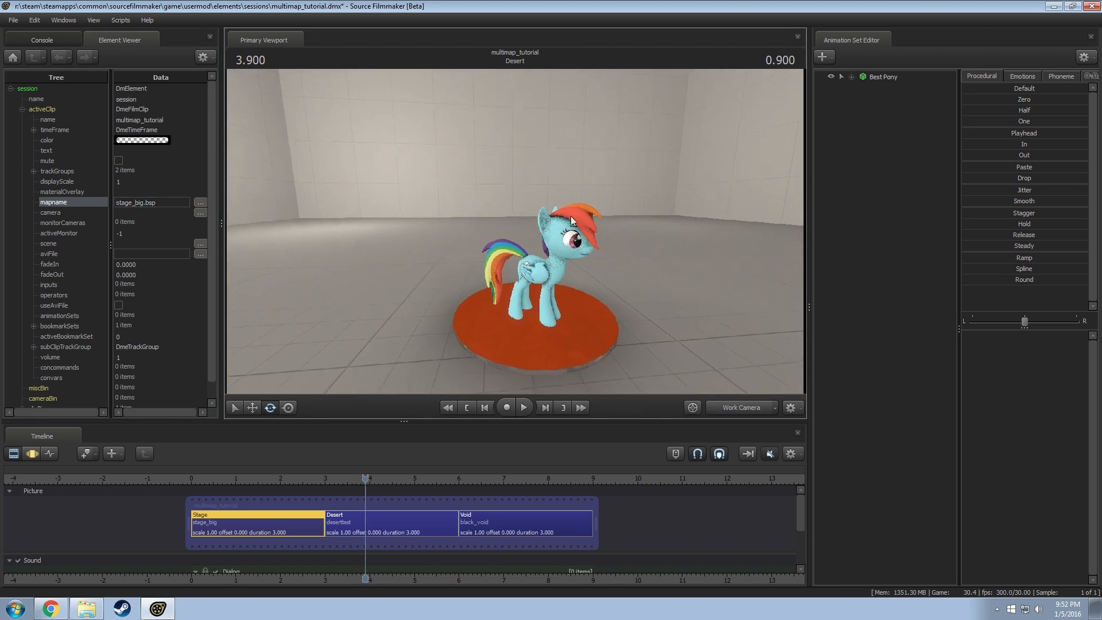
left_click(149, 202)
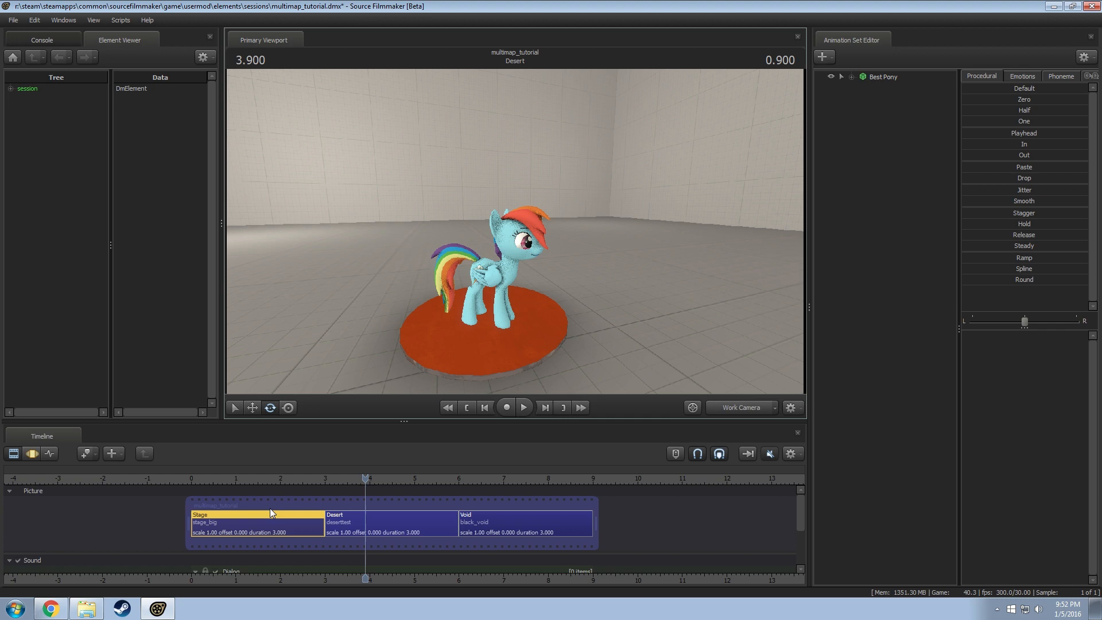
mouse_move(479, 524)
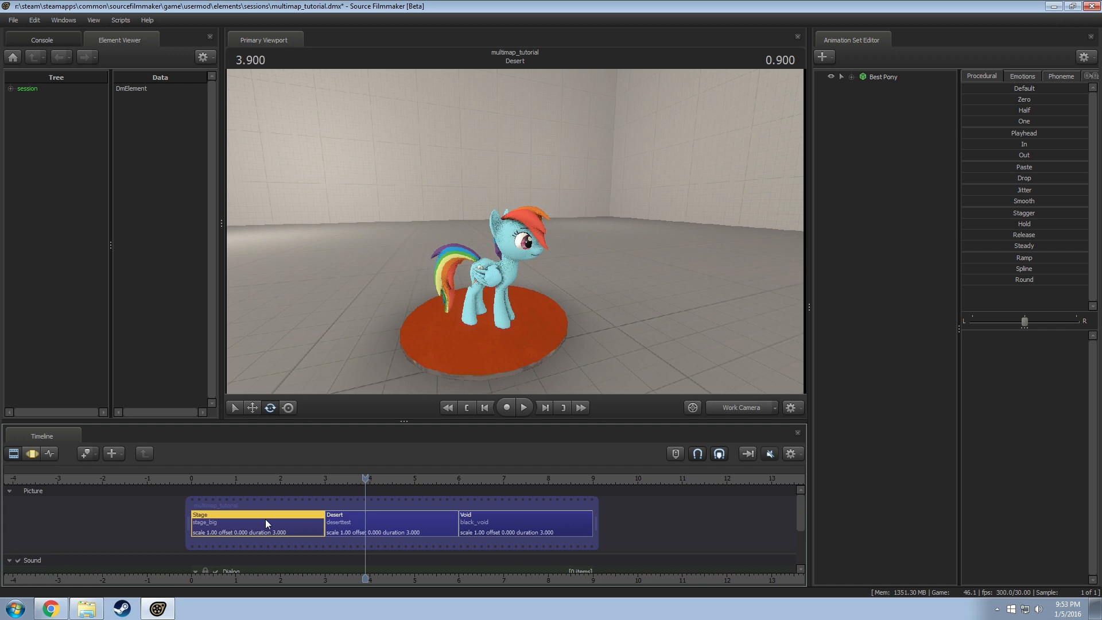
mouse_move(261, 525)
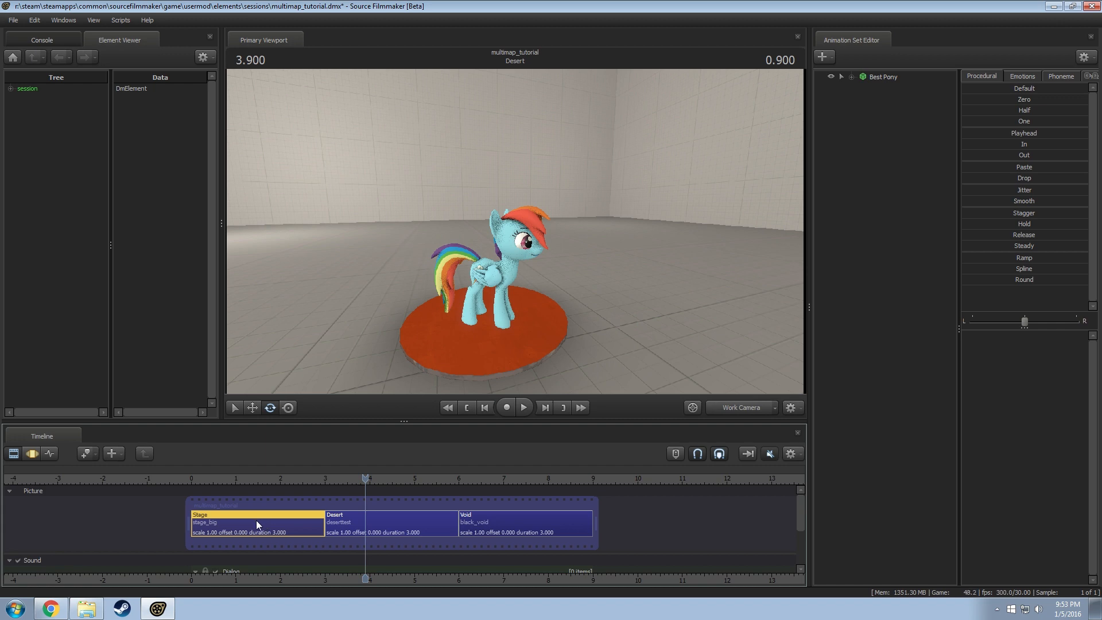
Show the Stage clip in Element Viewer and enter stage_big.bsp as its mapname.
right_click(258, 522)
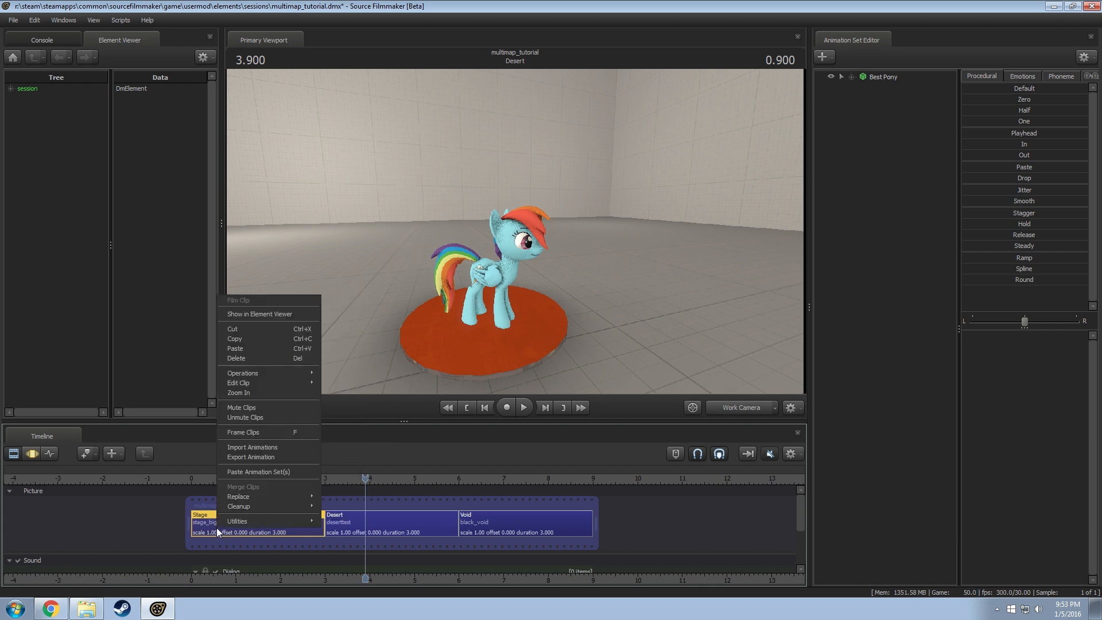
left_click(260, 313)
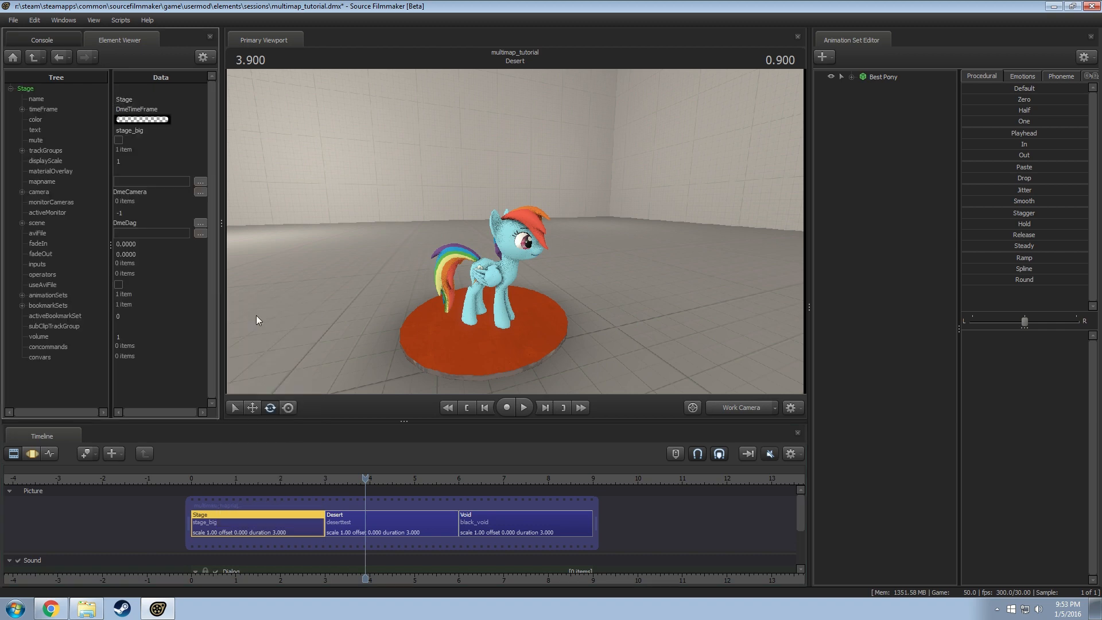
left_click(151, 181)
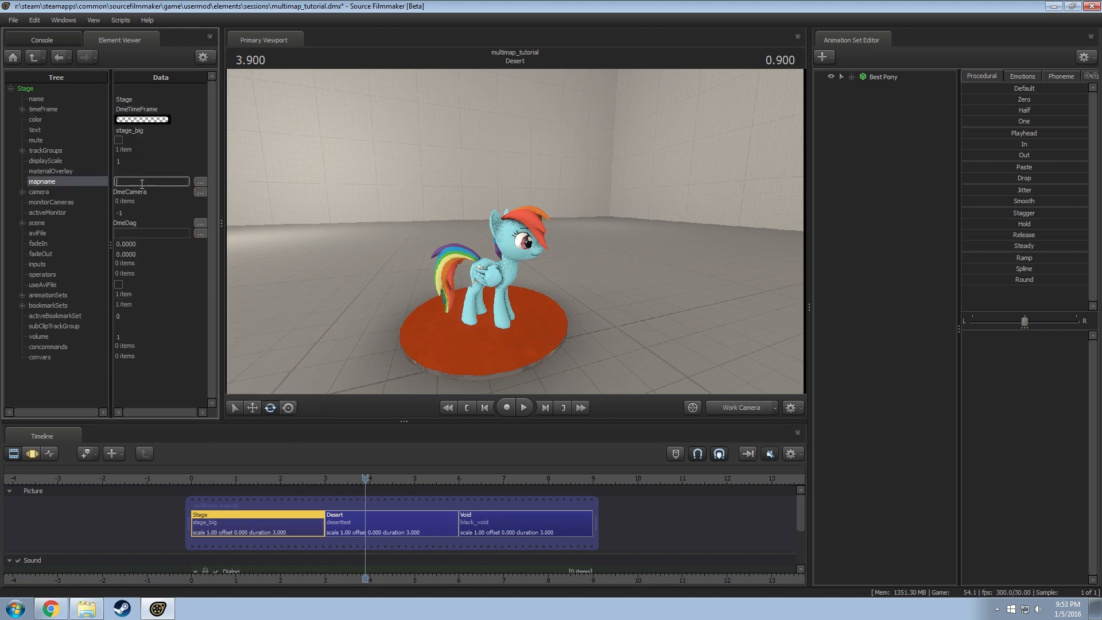
type("stage_big.bsp")
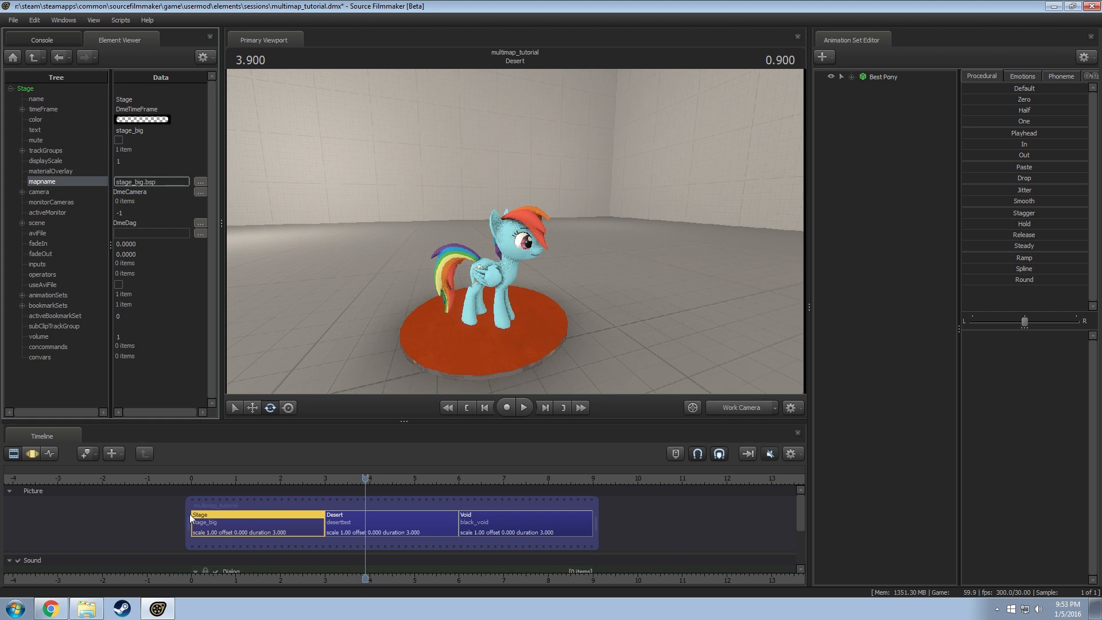
right_click(341, 520)
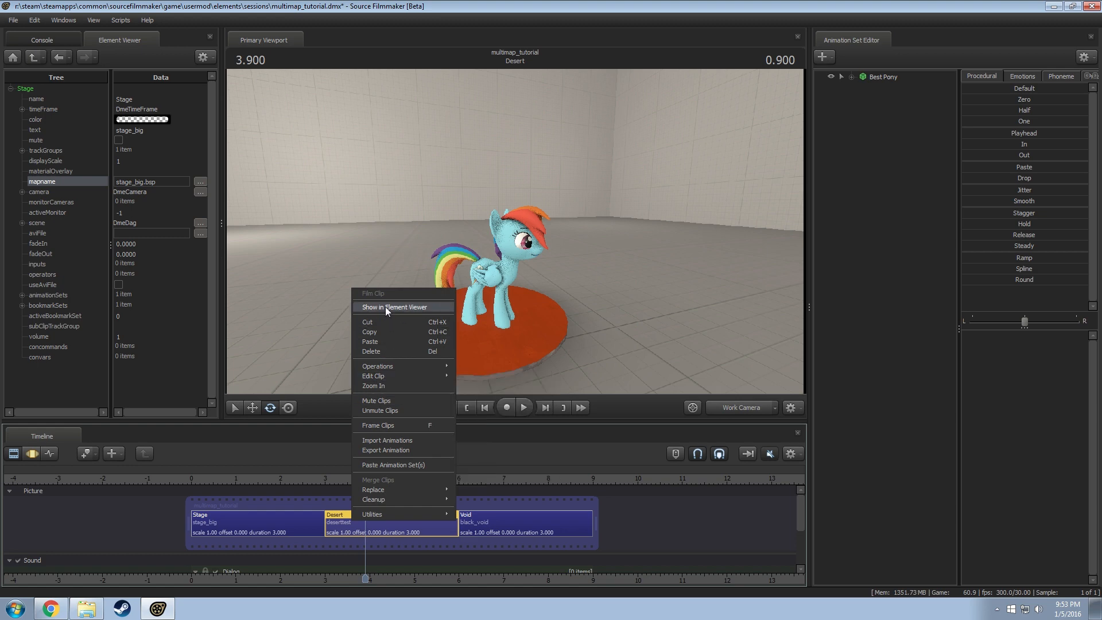
View the Desert clip's mapname (deserttest.bsp), then bring up the Void clip's options.
left_click(394, 308)
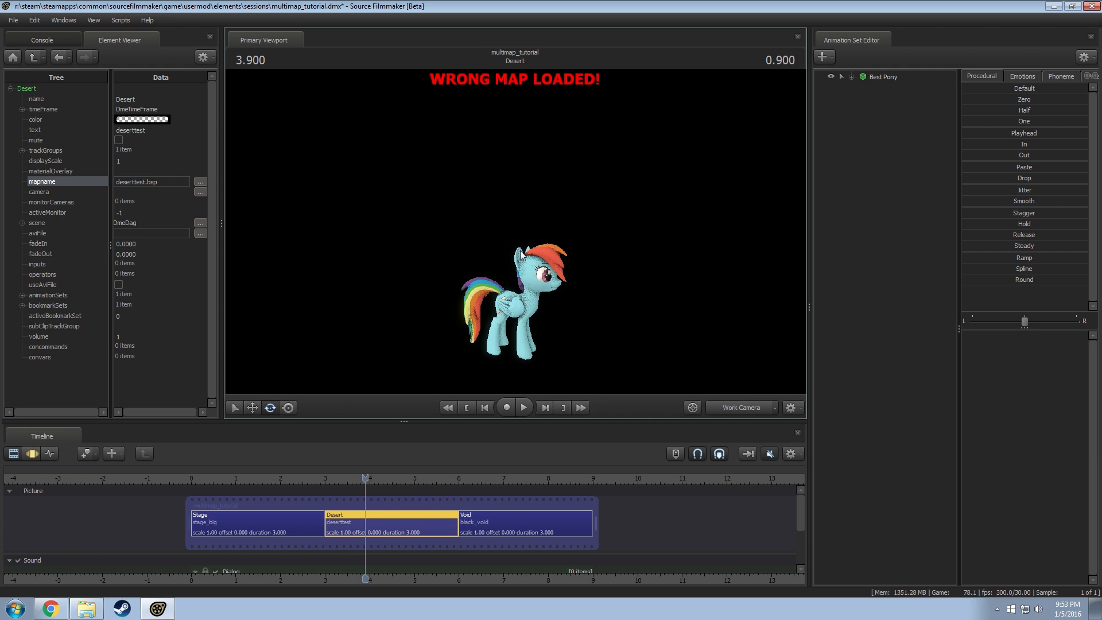
right_click(474, 523)
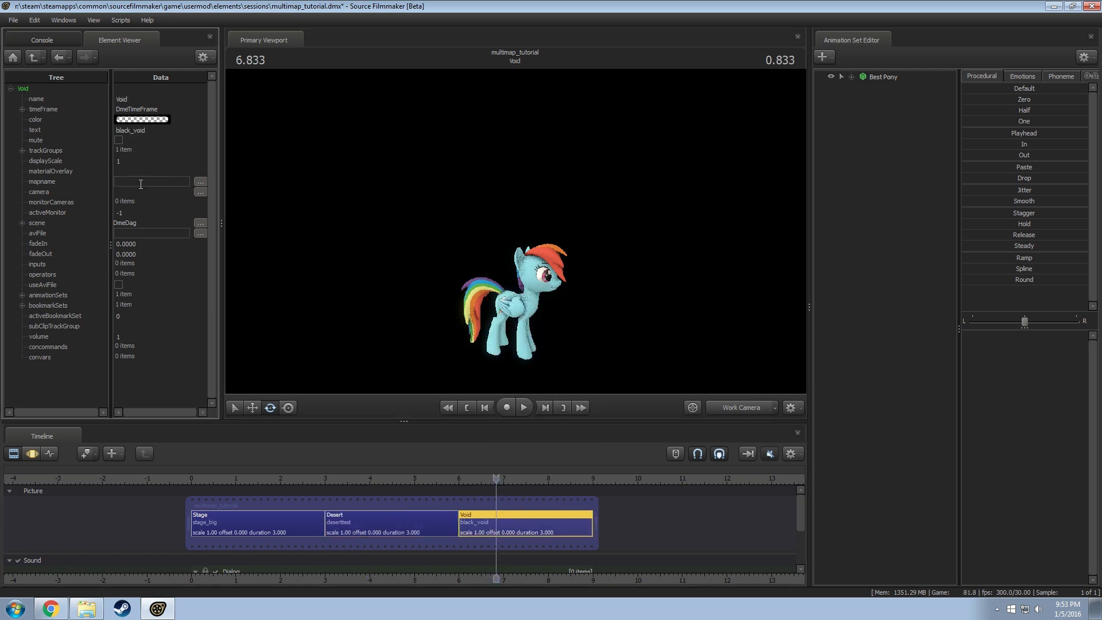
Enter black_void.bsp as the Void clip's mapname and scrub across Stage, Desert and Void.
left_click(149, 181)
type("black_void.bsp")
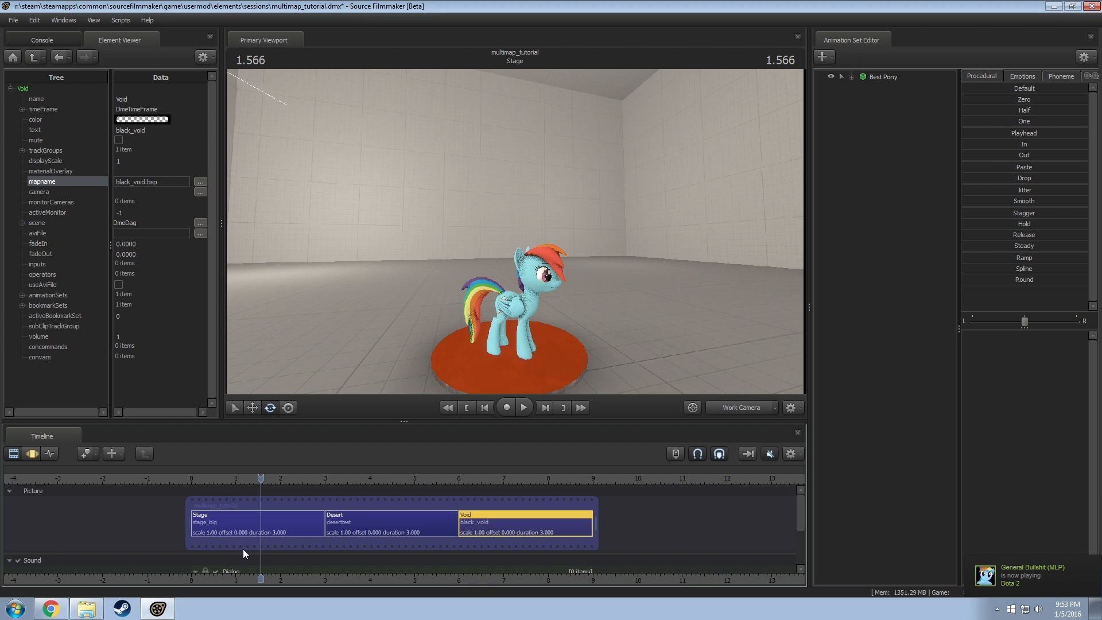
left_click_drag(261, 477, 334, 477)
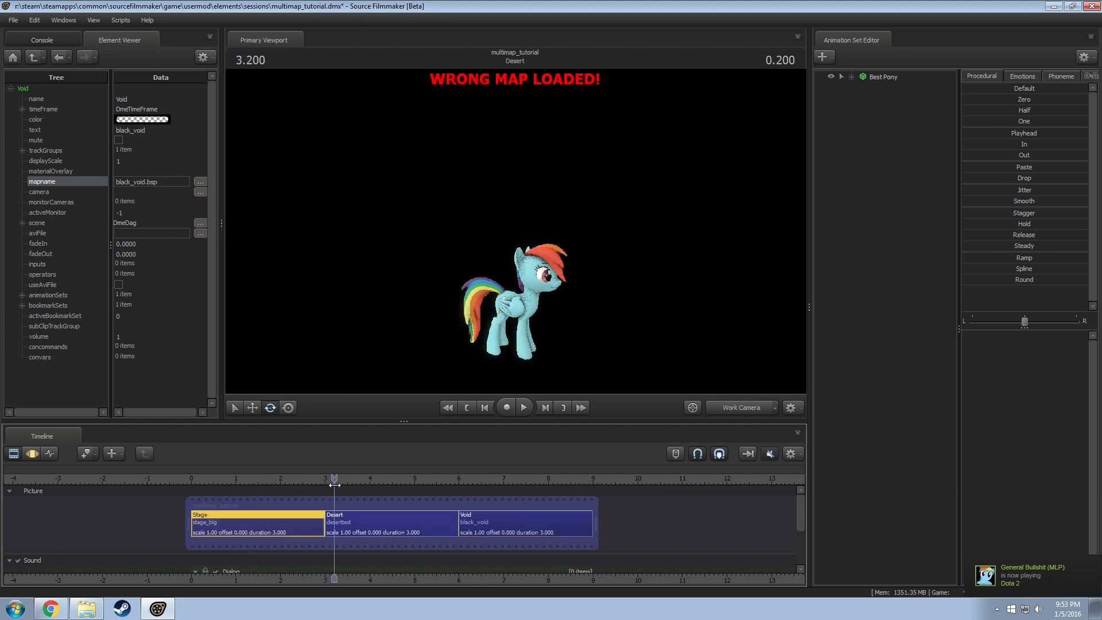
left_click_drag(334, 484, 505, 485)
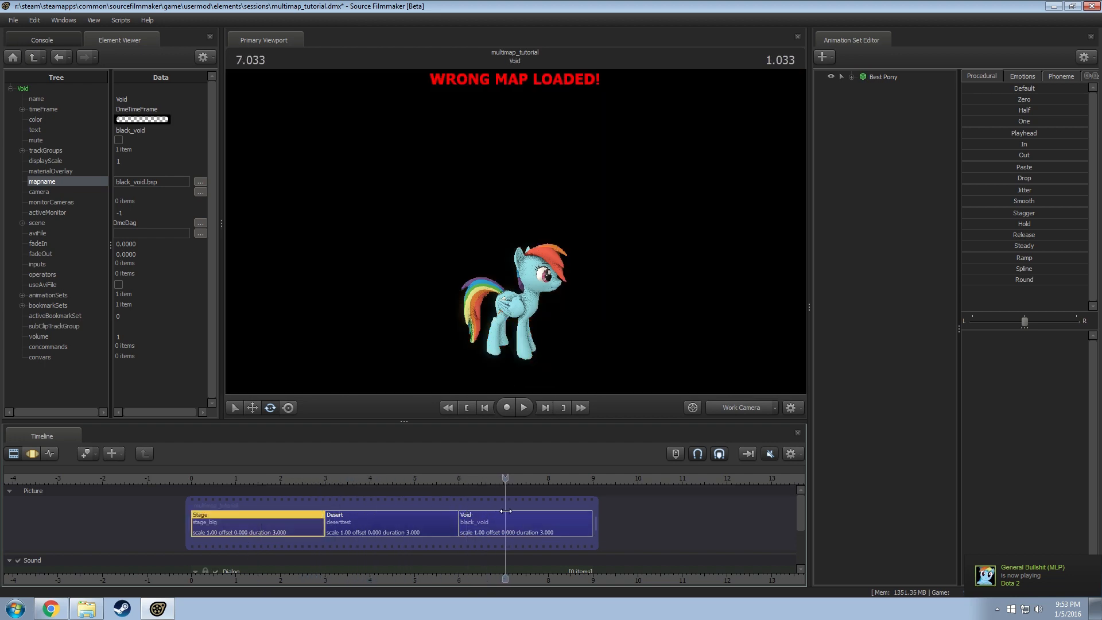
left_click_drag(506, 480, 468, 480)
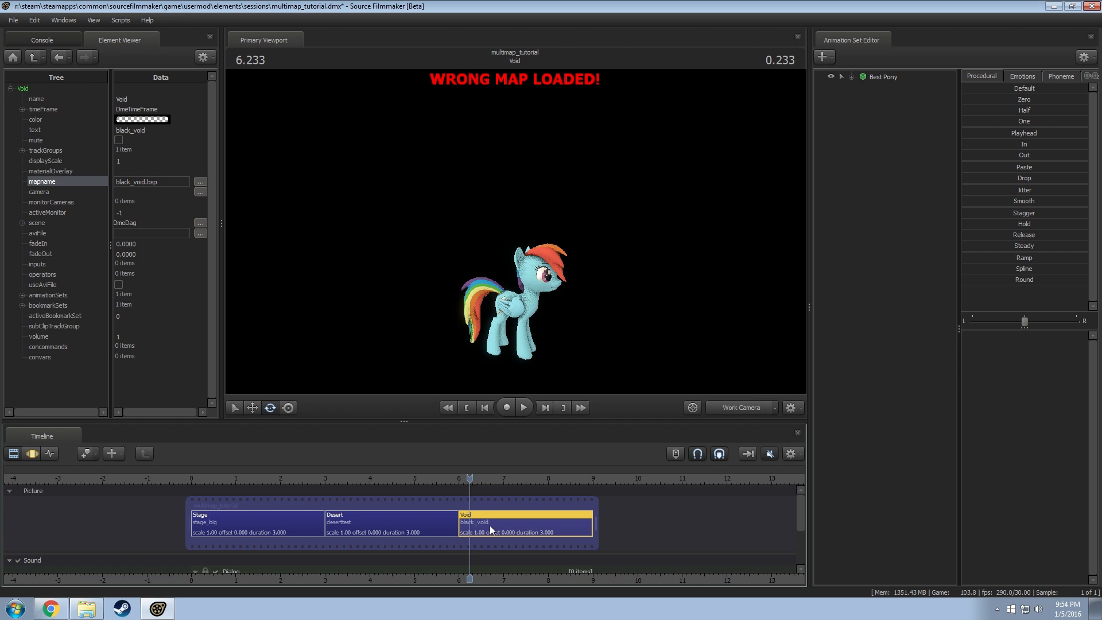
Scrub the start of the Stage clip to confirm only its map shows loaded.
left_click(256, 521)
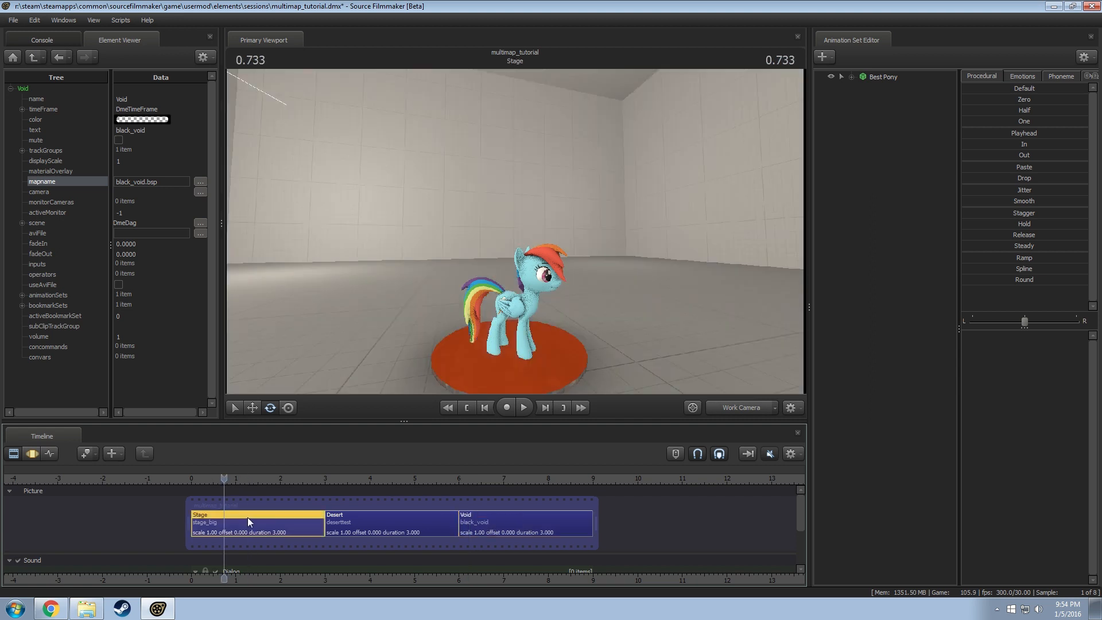
left_click_drag(248, 478, 234, 477)
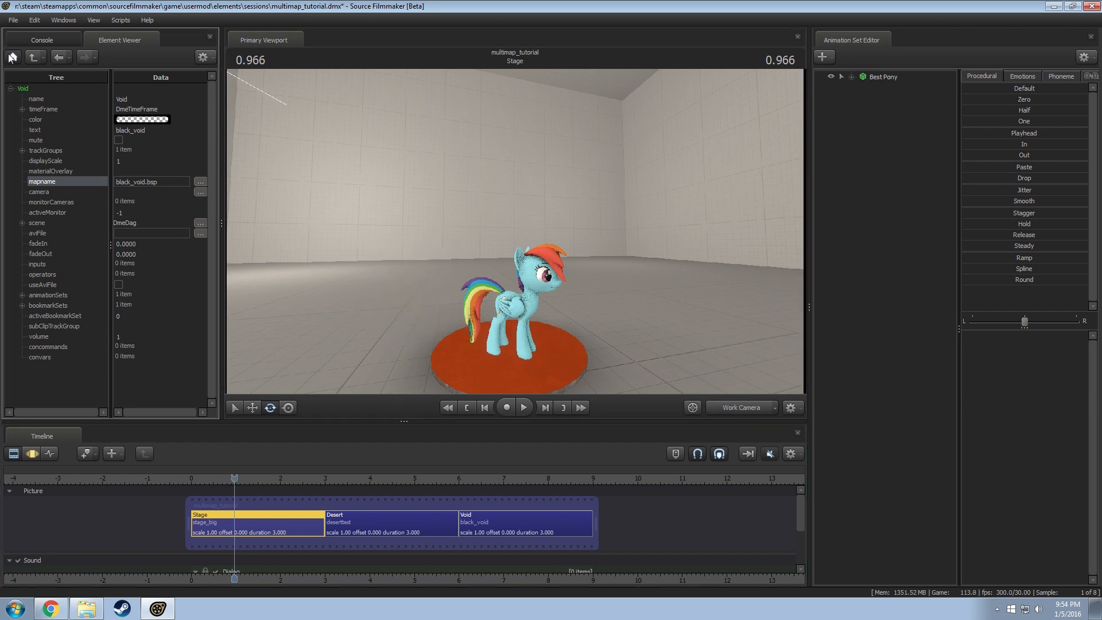
left_click(11, 58)
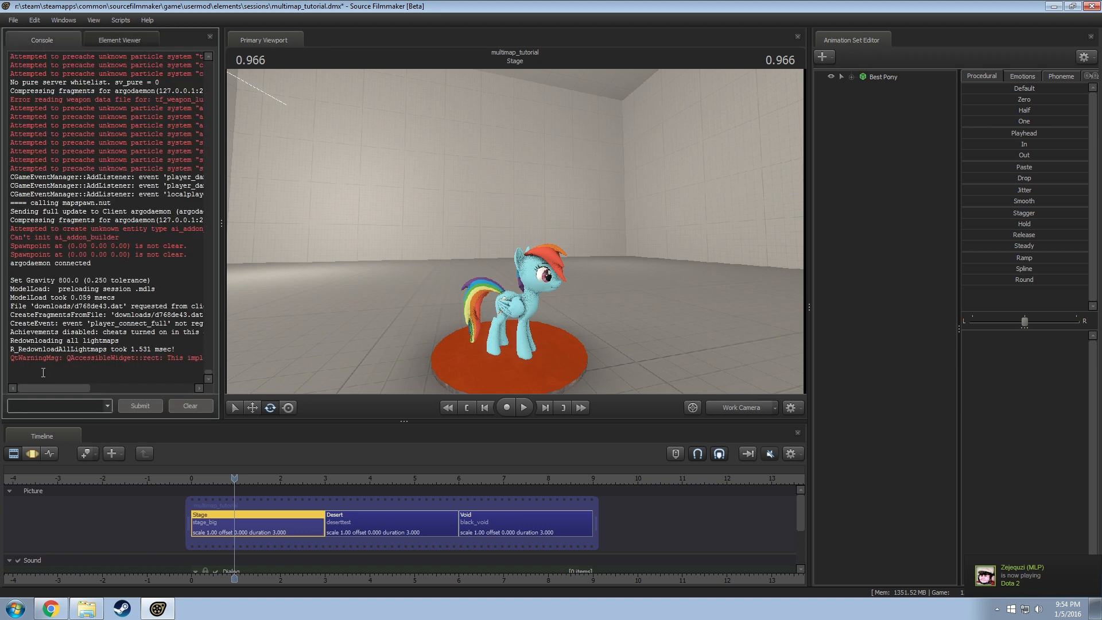
Submit the console command changelevel deserttest to switch to the desert map.
type("changelevel")
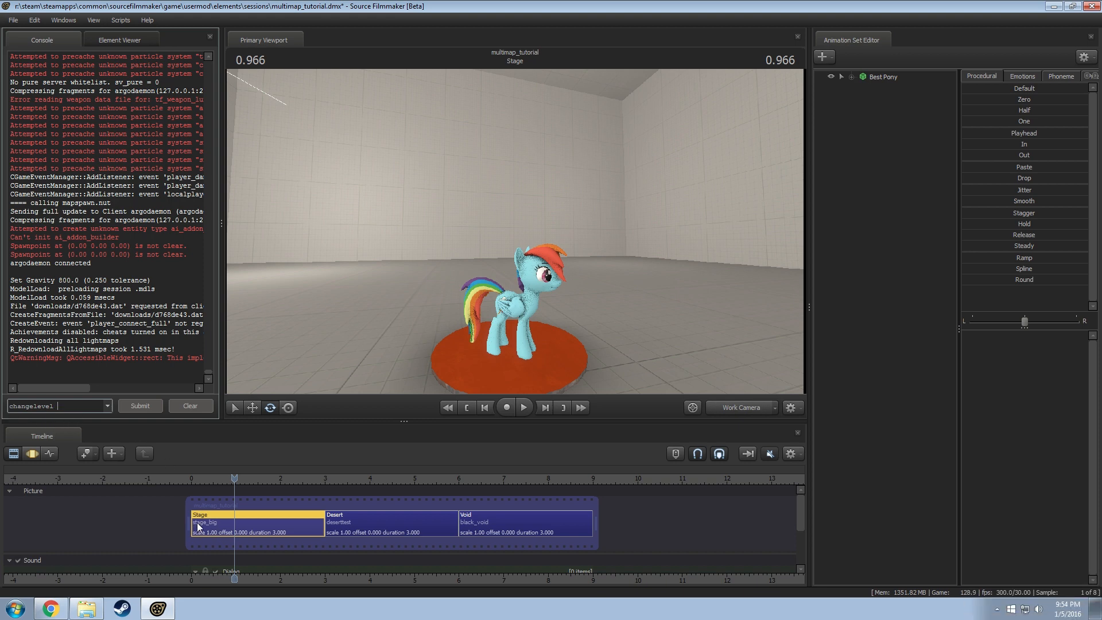
type("d")
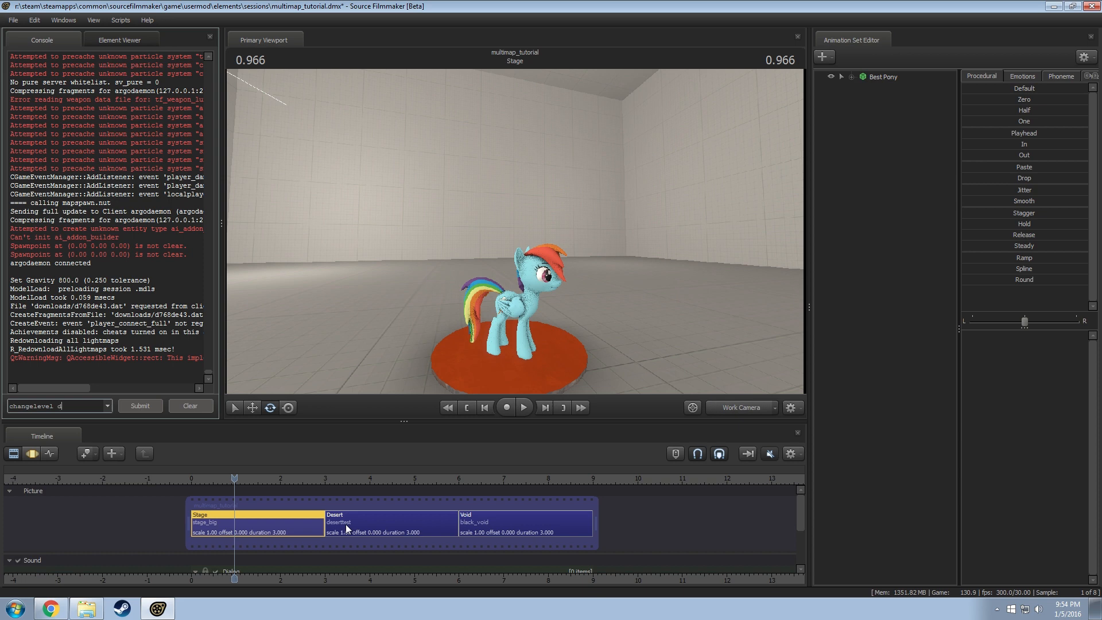
type("desertest")
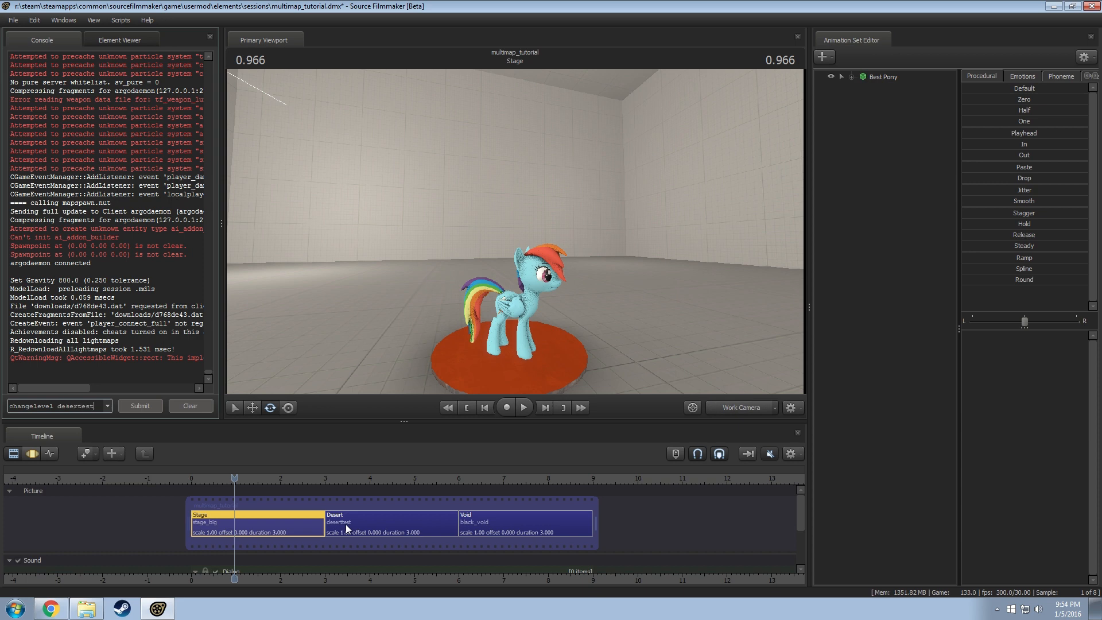
left_click(140, 405)
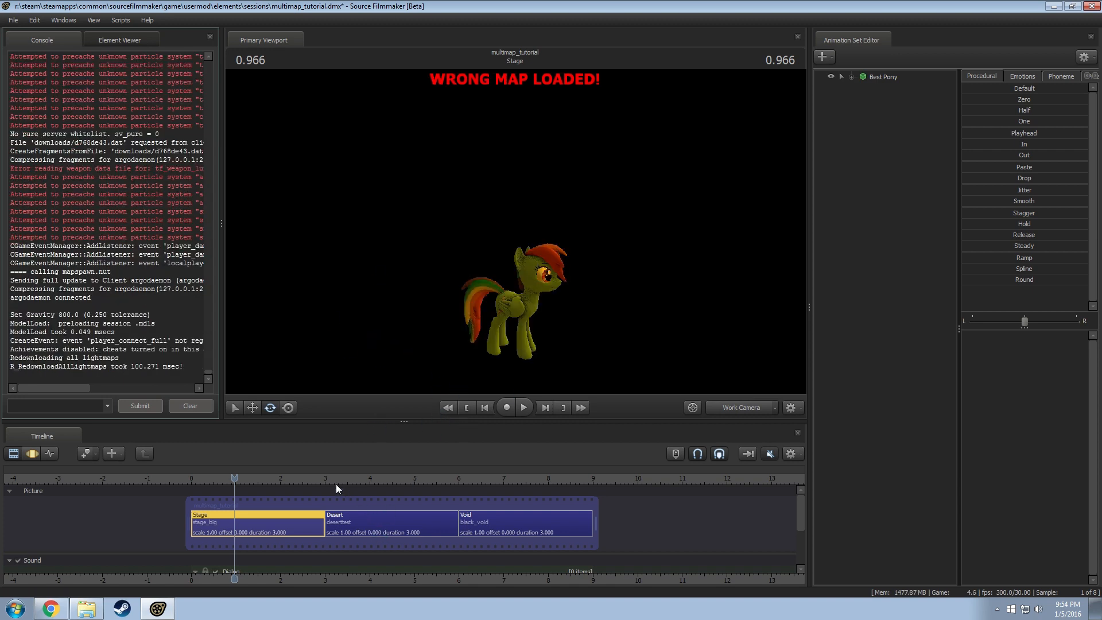
Scrub within the Stage clip to see the wrong-map warning with the desert map loaded.
left_click_drag(235, 477, 215, 477)
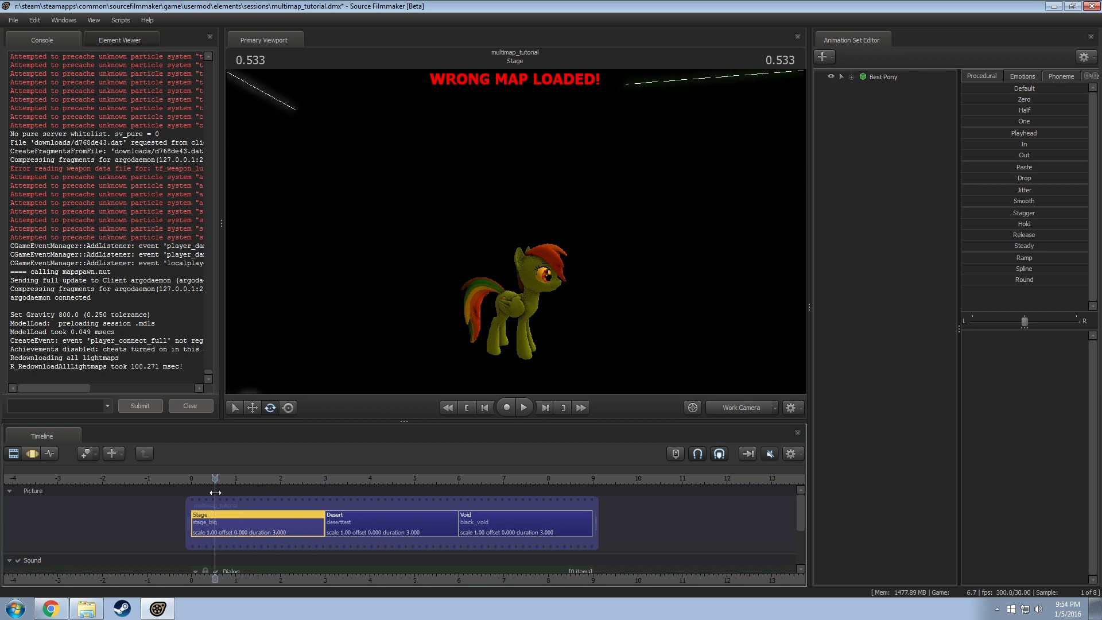